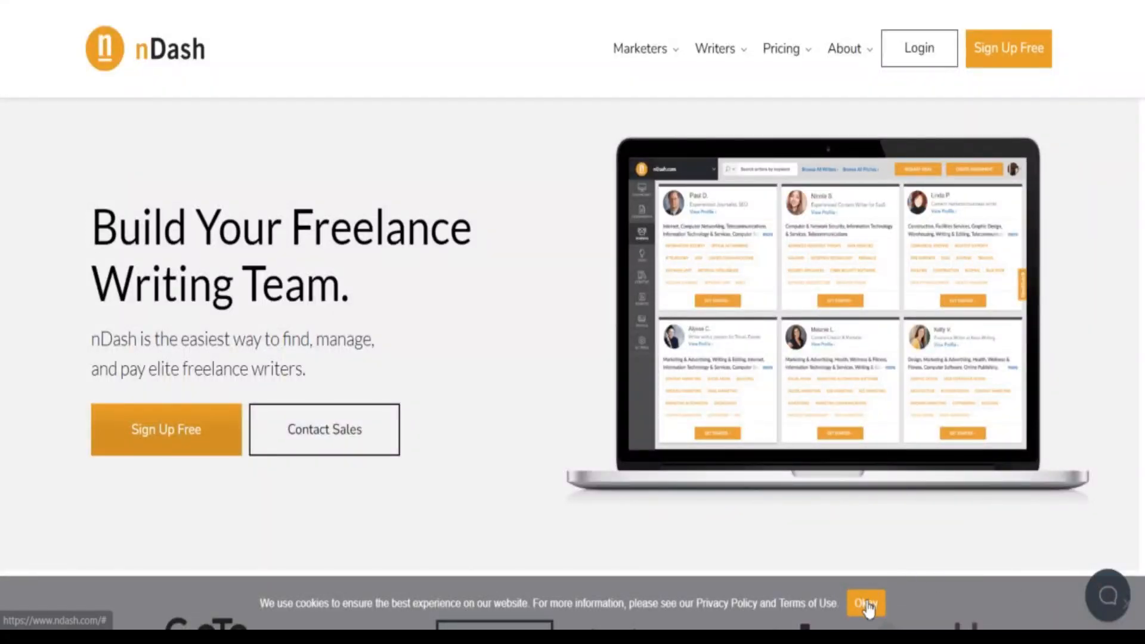
- Dismiss the cookie consent bar by accepting it with Okay
left_click(864, 603)
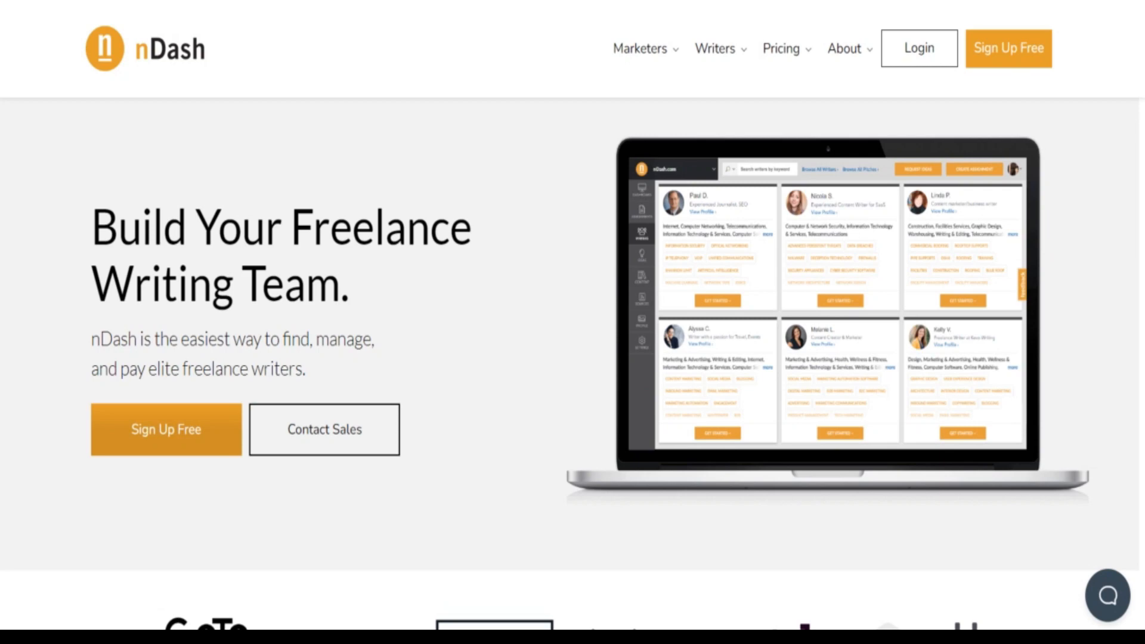
- Scroll past the client logos and 'What is nDash?' down to Our Writers
scroll("down", 3)
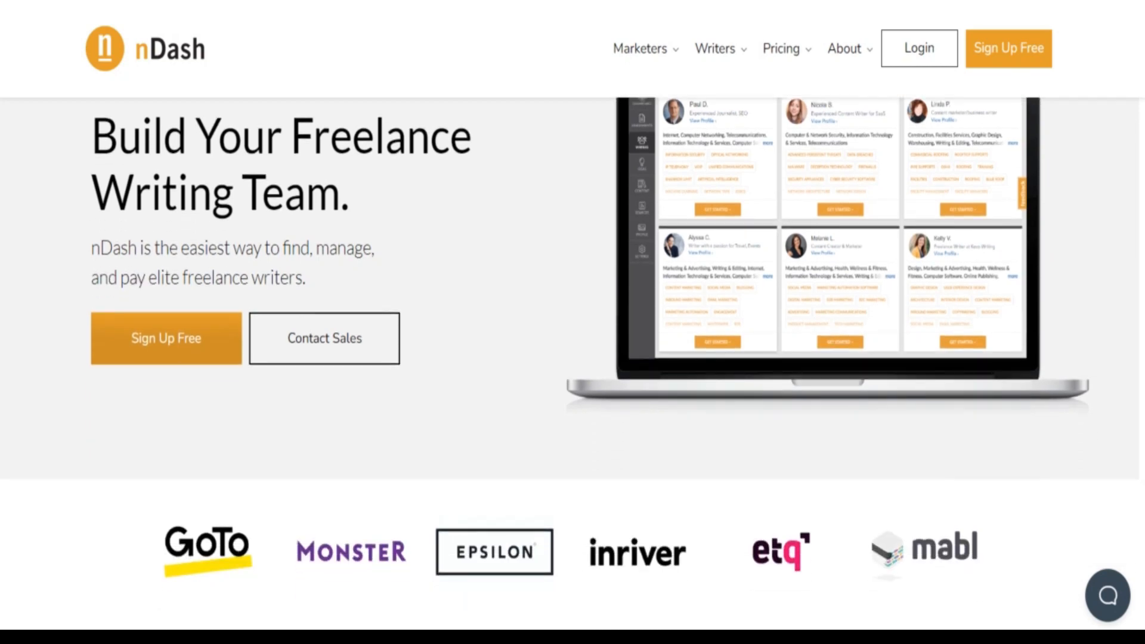
scroll("down", 3)
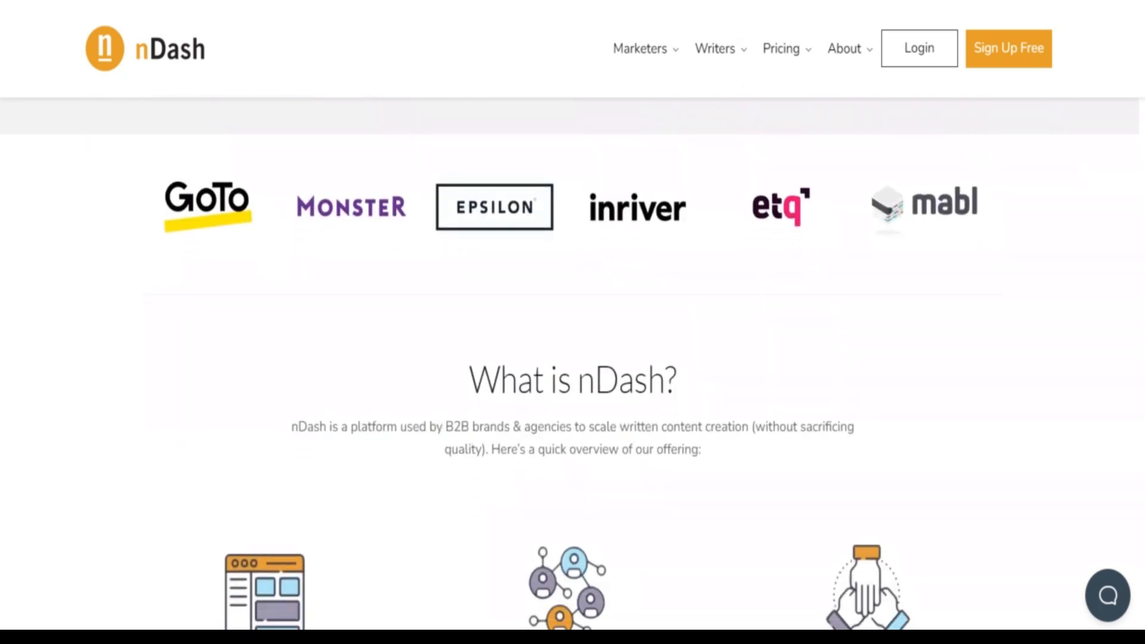
scroll("down", 3)
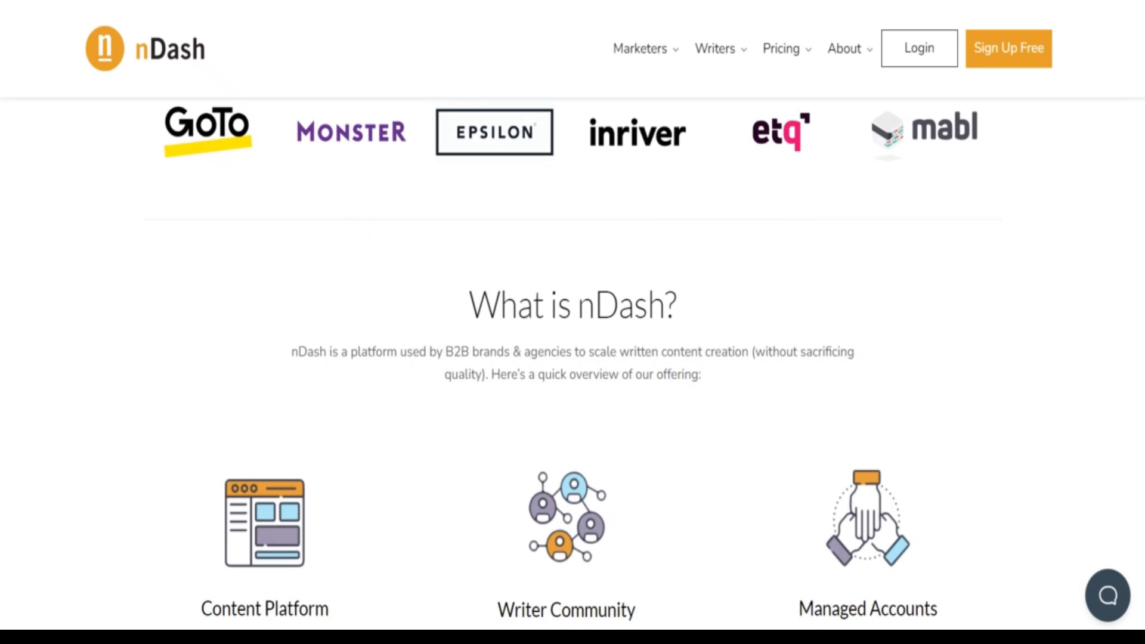
scroll("down", 3)
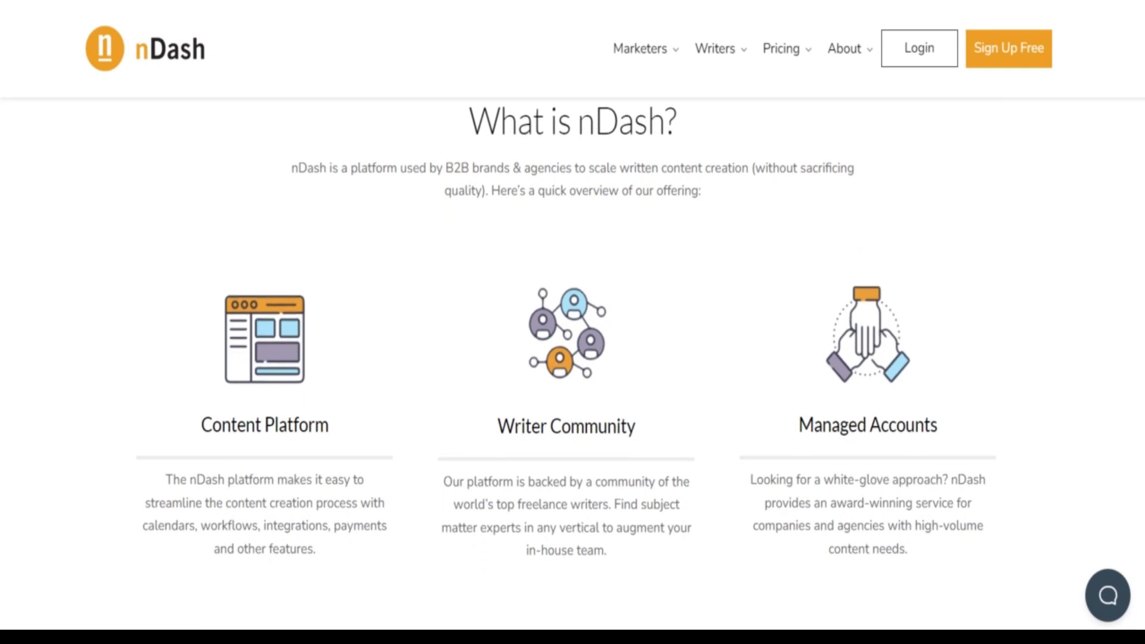
scroll("down", 3)
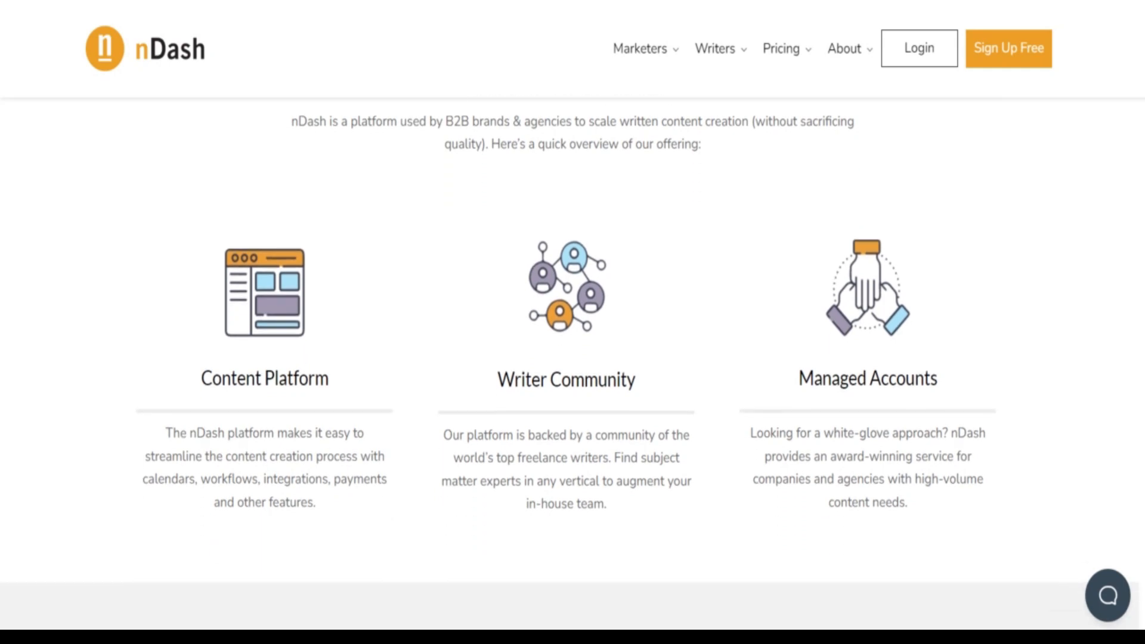
scroll("down", 3)
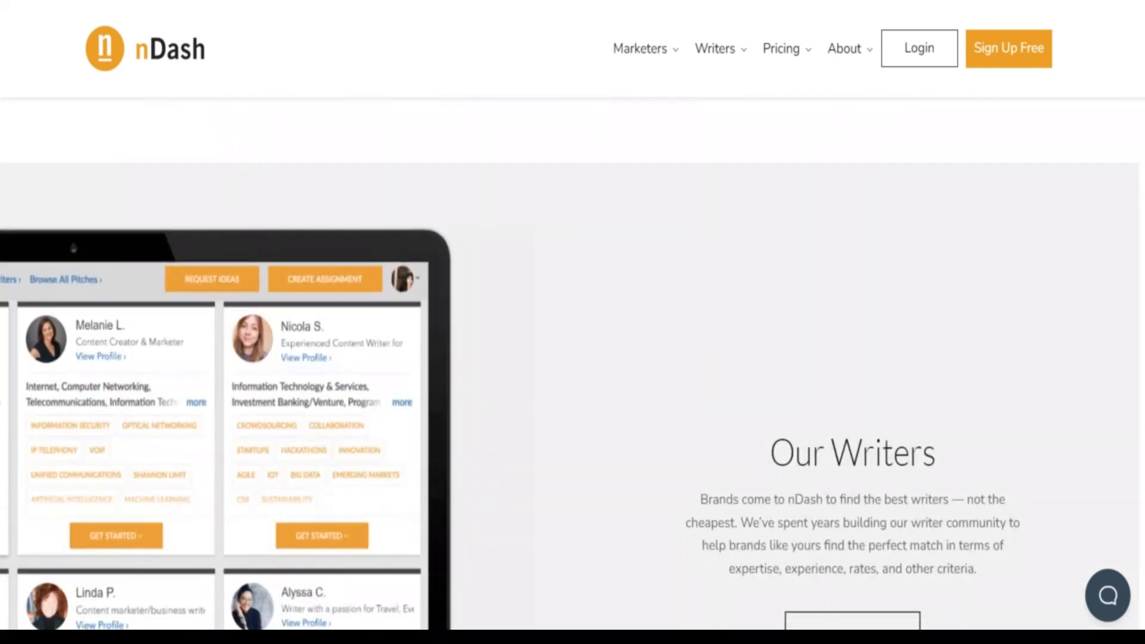
- Scroll through the Tools to Scale Content features to On-Demand Pricing
scroll("down", 3)
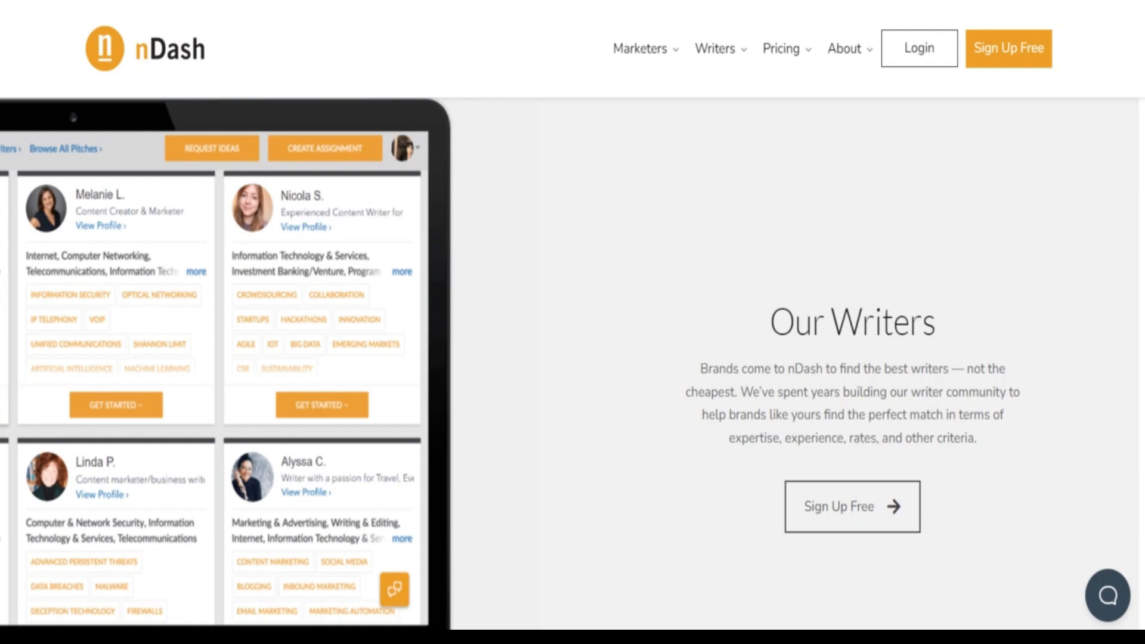
scroll("down", 3)
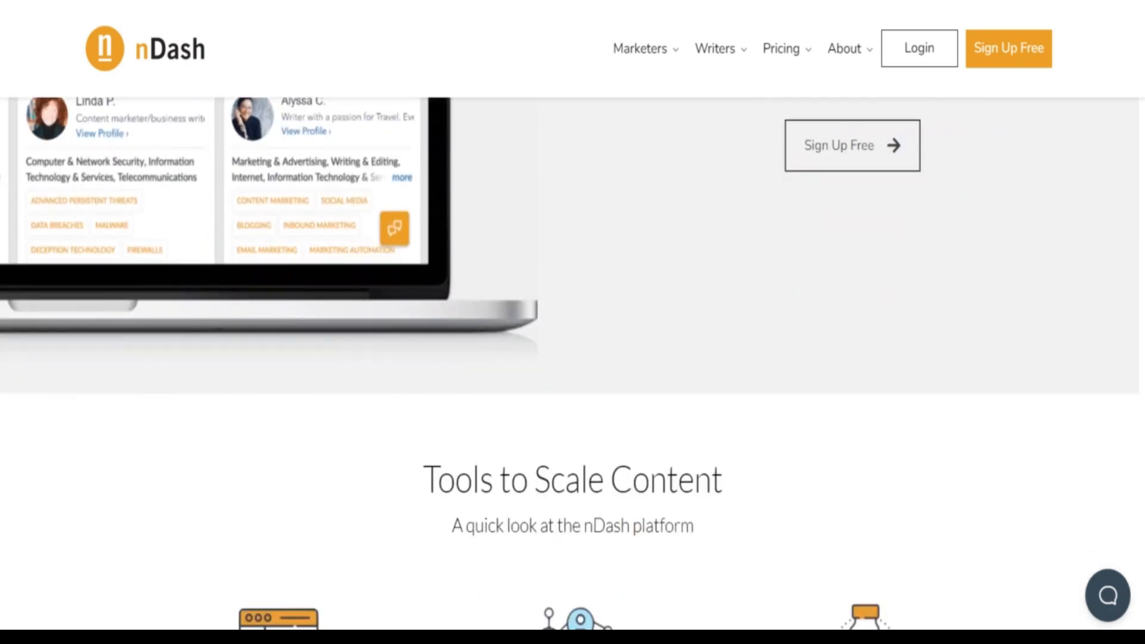
scroll("down", 3)
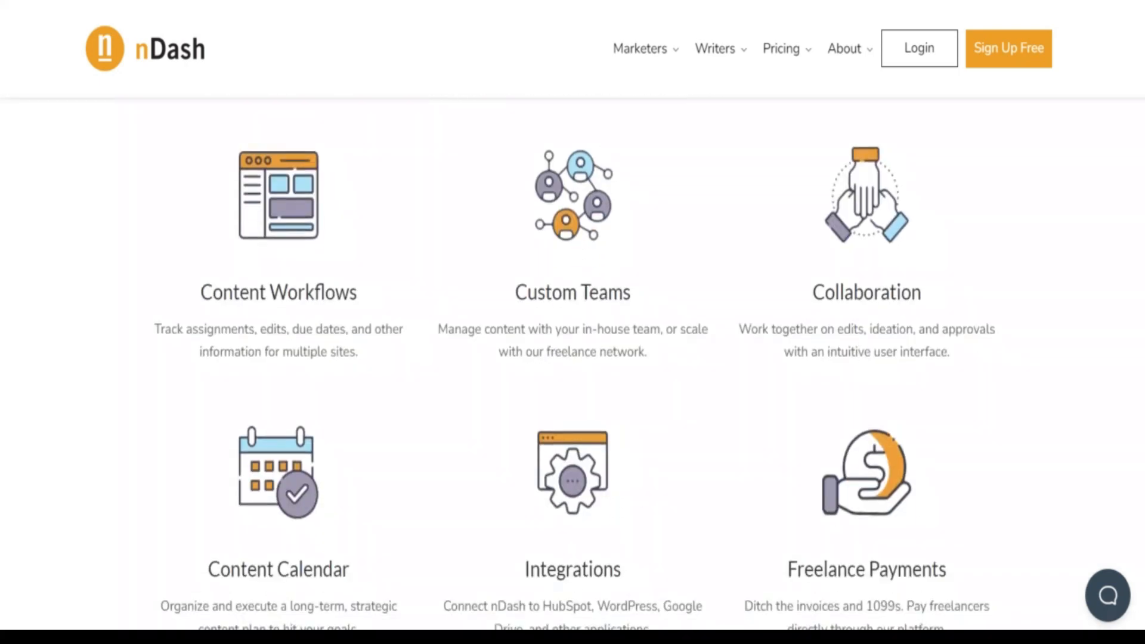
scroll("down", 3)
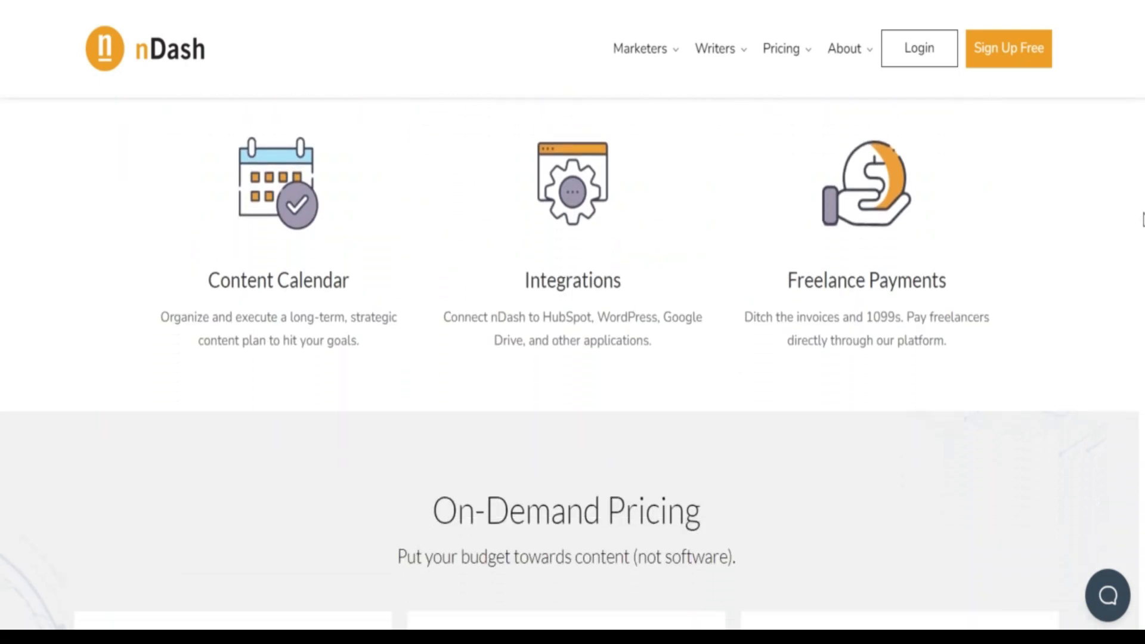
scroll("down", 3)
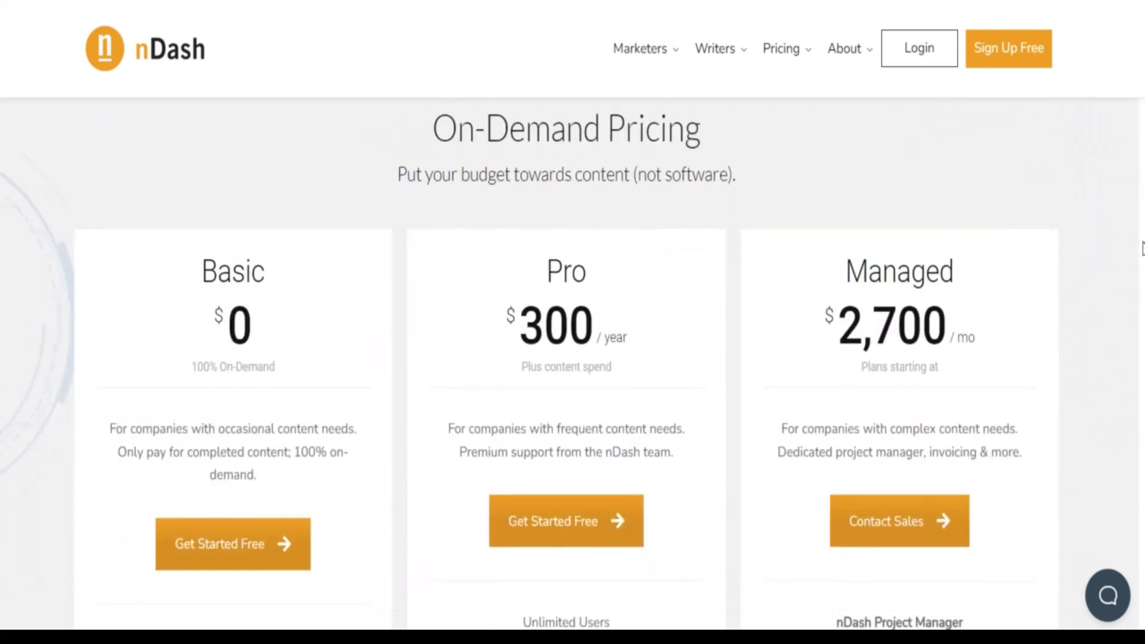
- Scroll past the Basic, Pro and Managed pricing cards to Problems We Solve
scroll("down", 3)
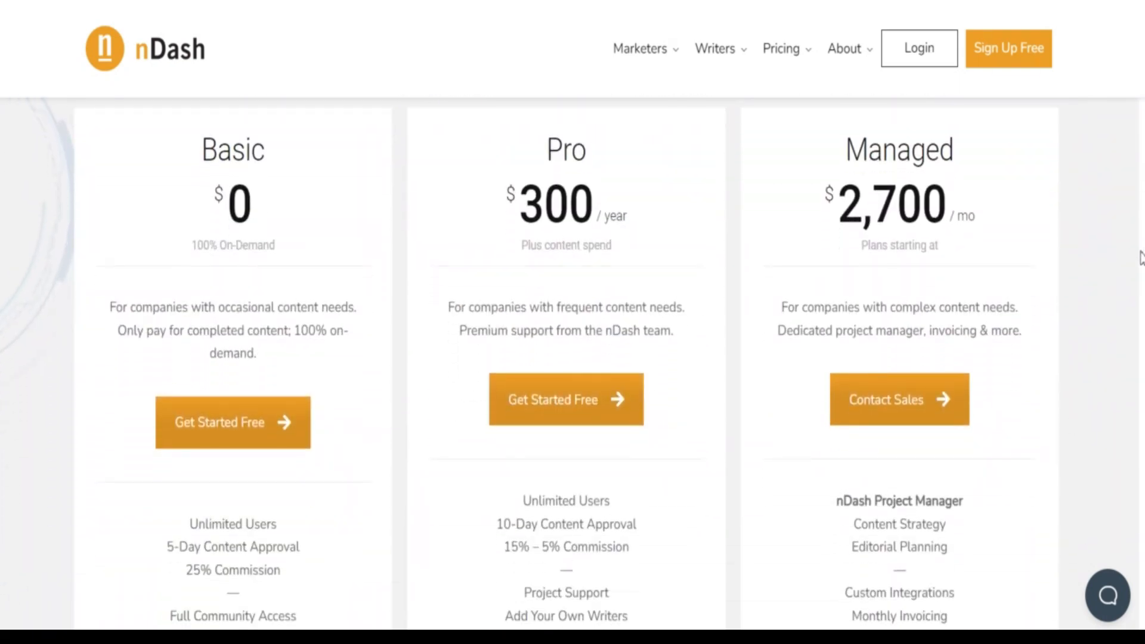
scroll("down", 3)
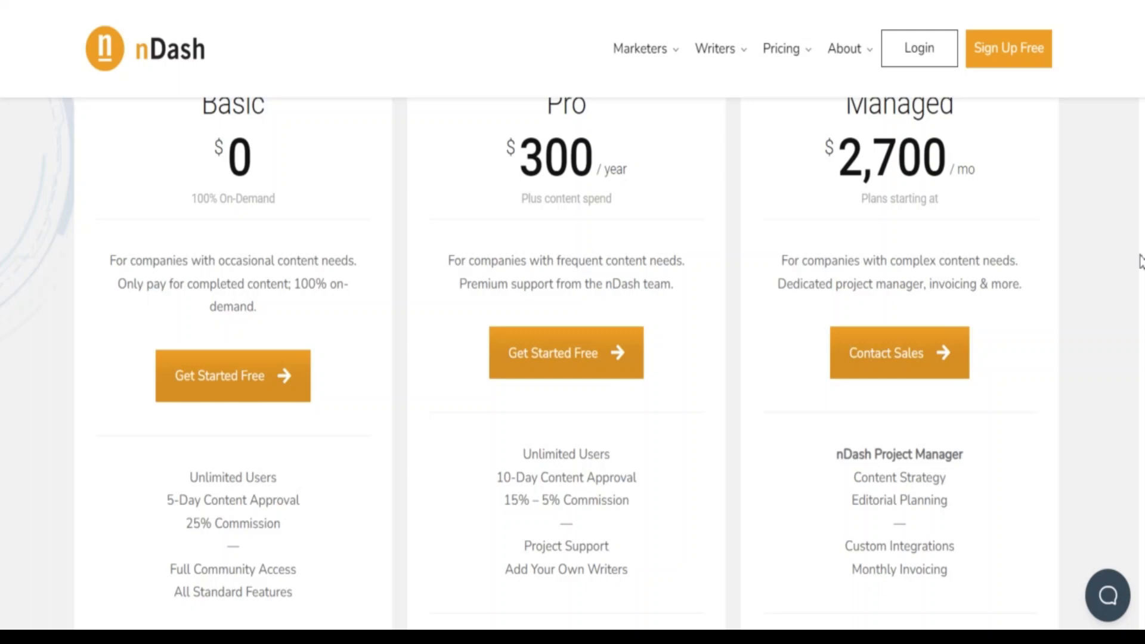
scroll("up", 3)
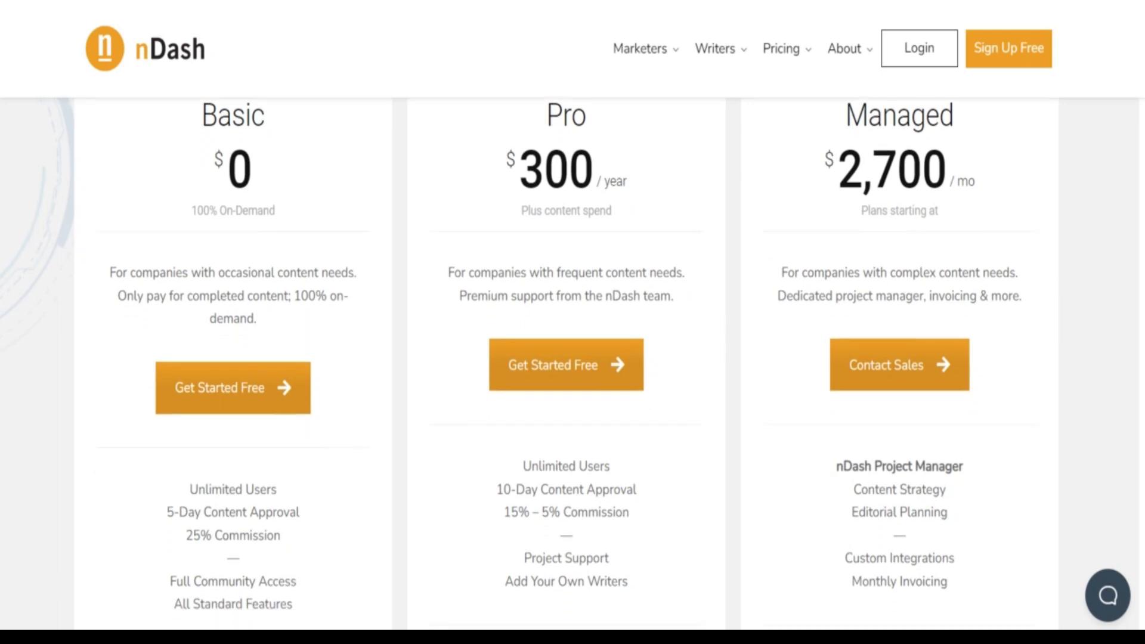
scroll("down", 3)
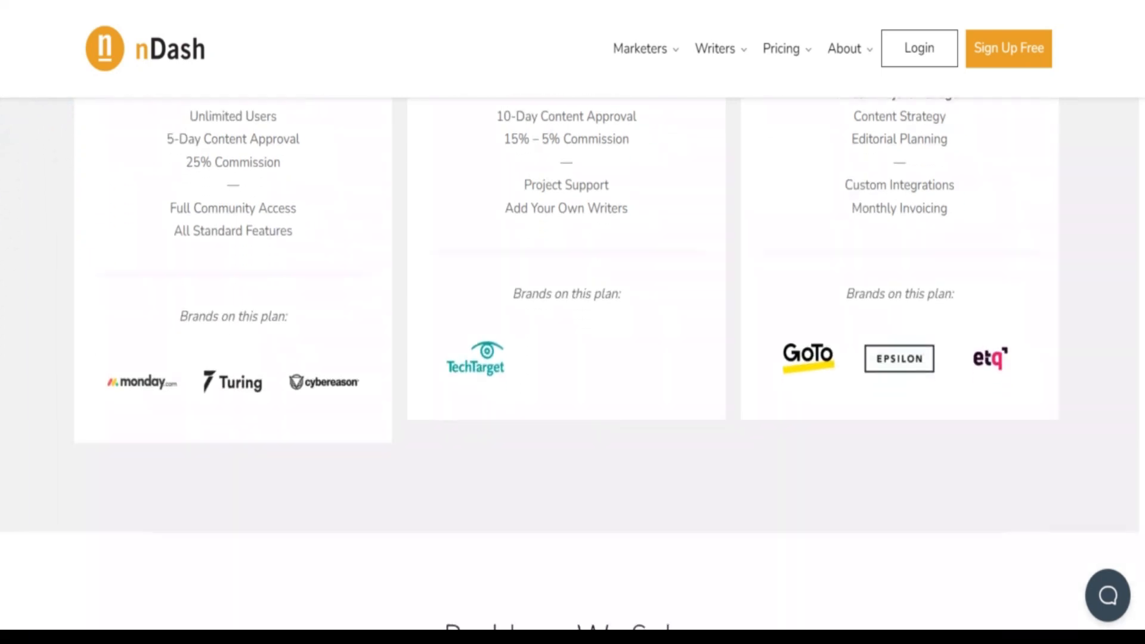
scroll("down", 3)
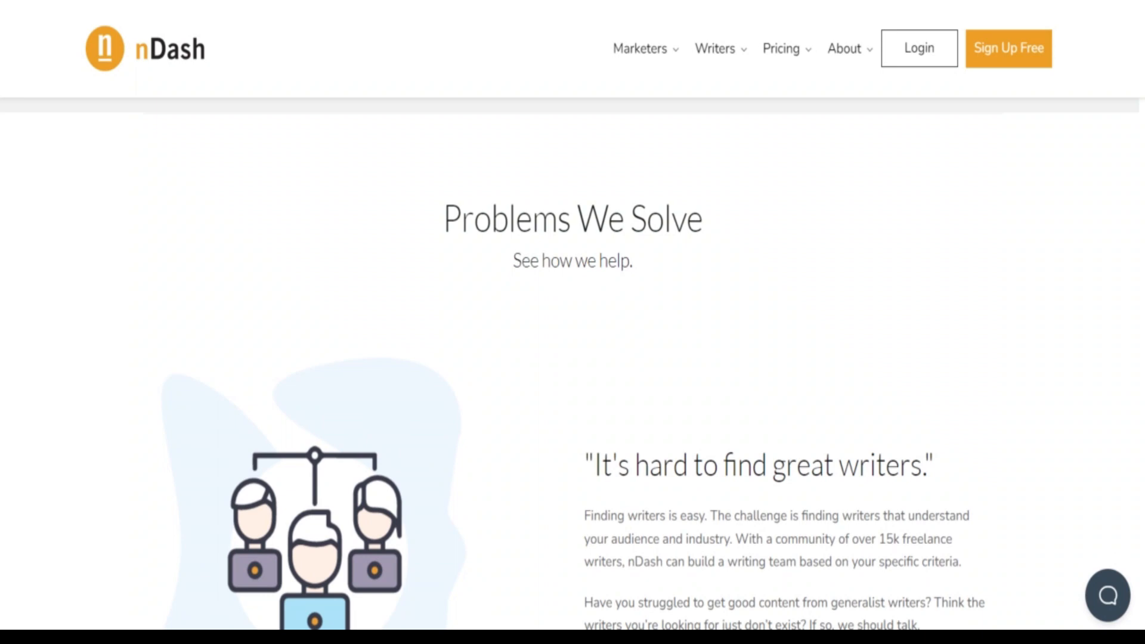
- Scroll through Problems We Solve and Our Clients to the review-time testimonial
scroll("down", 3)
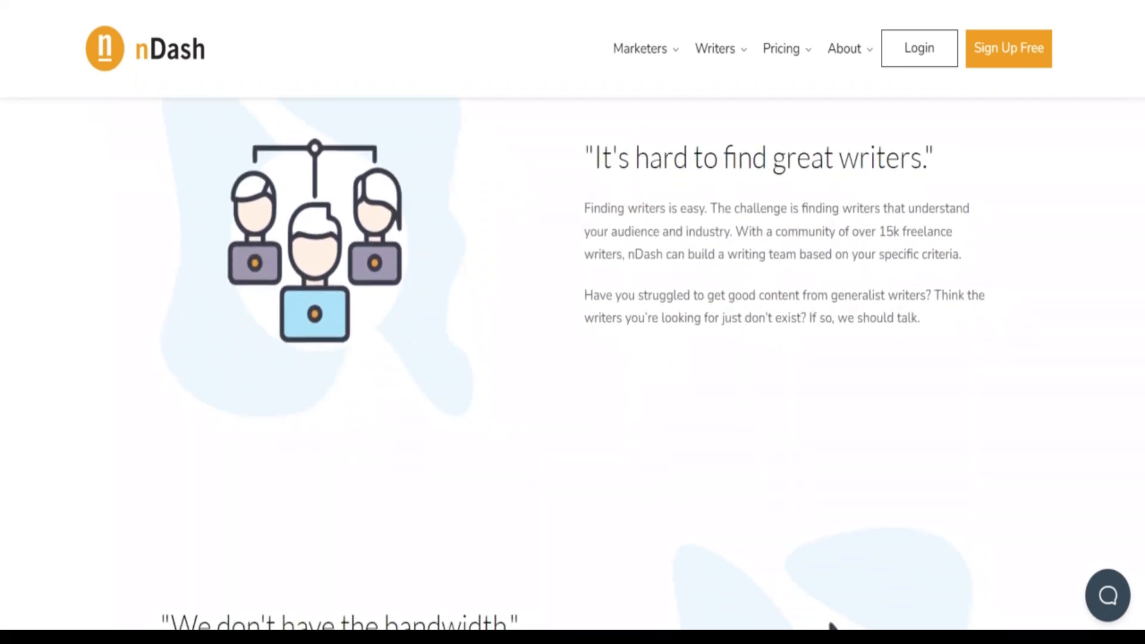
scroll("down", 3)
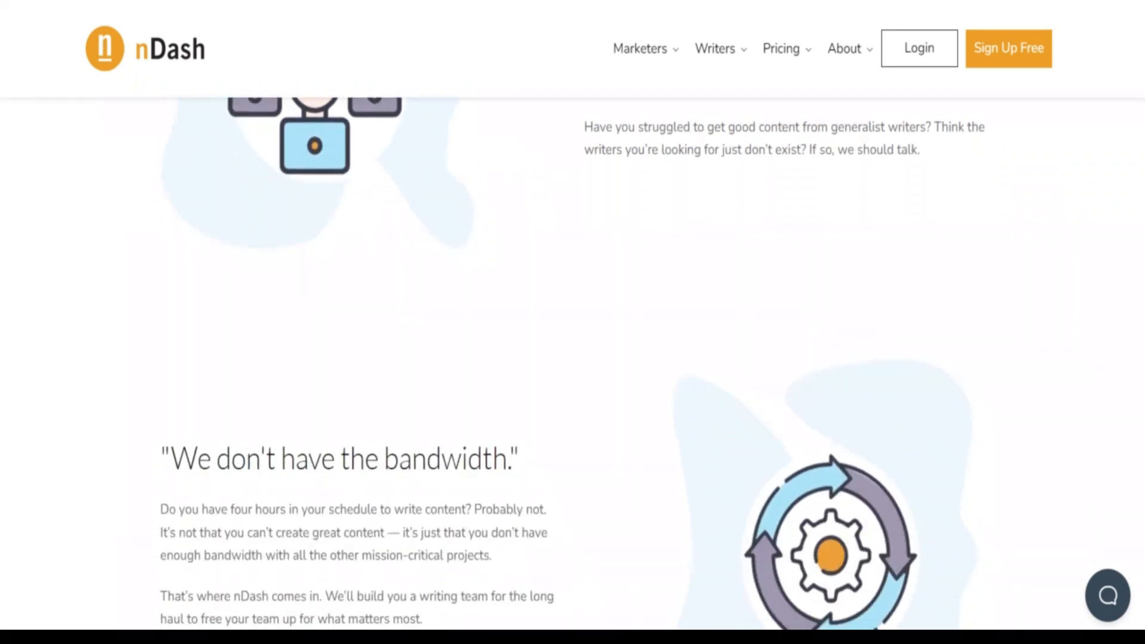
scroll("down", 3)
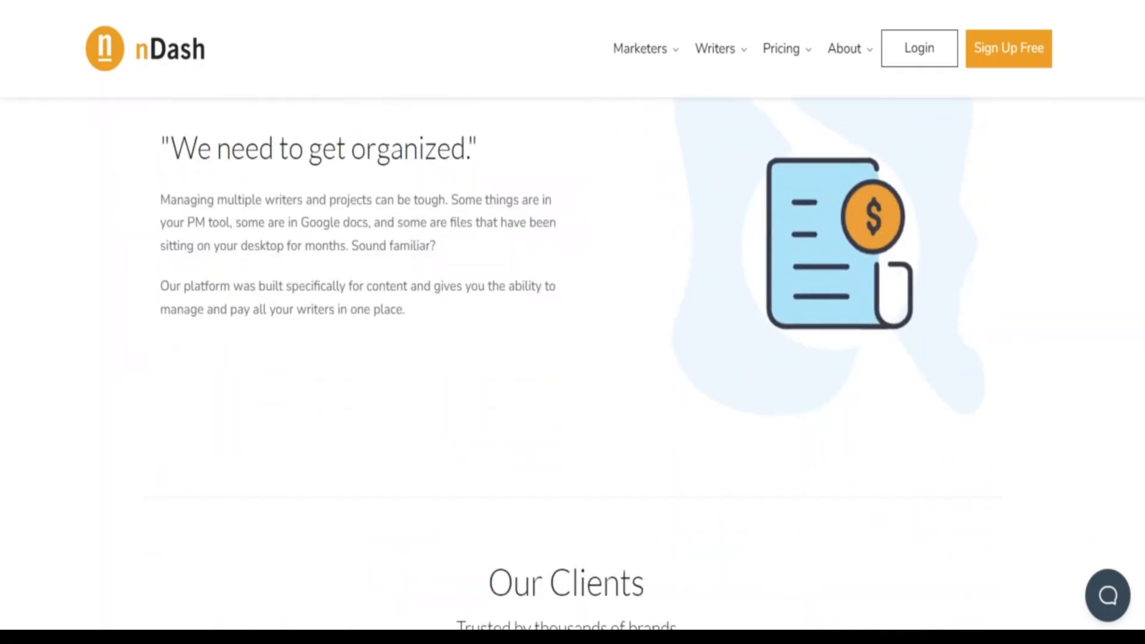
scroll("down", 3)
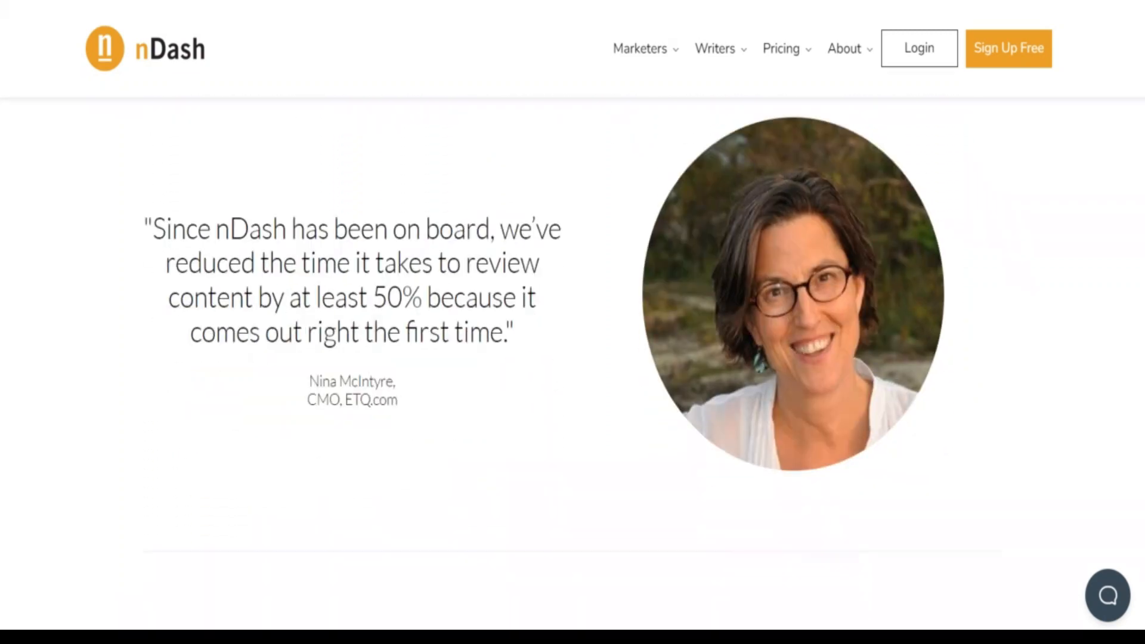
- Scroll to the Create Account footer, then back up to 'We need to get organized.'
scroll("down", 3)
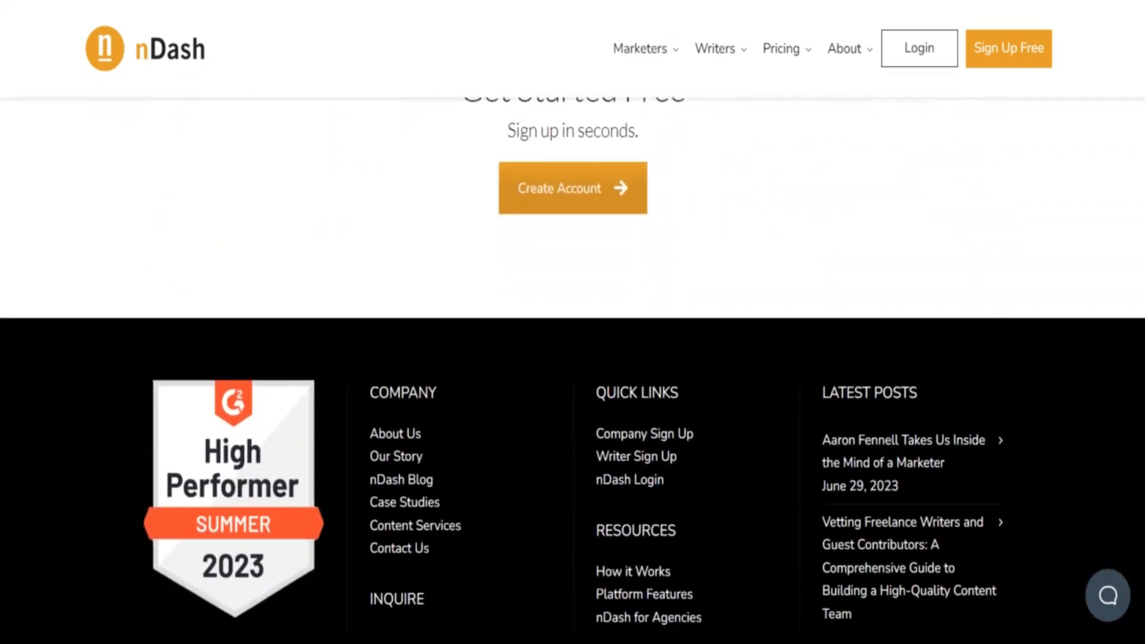
scroll("up", 3)
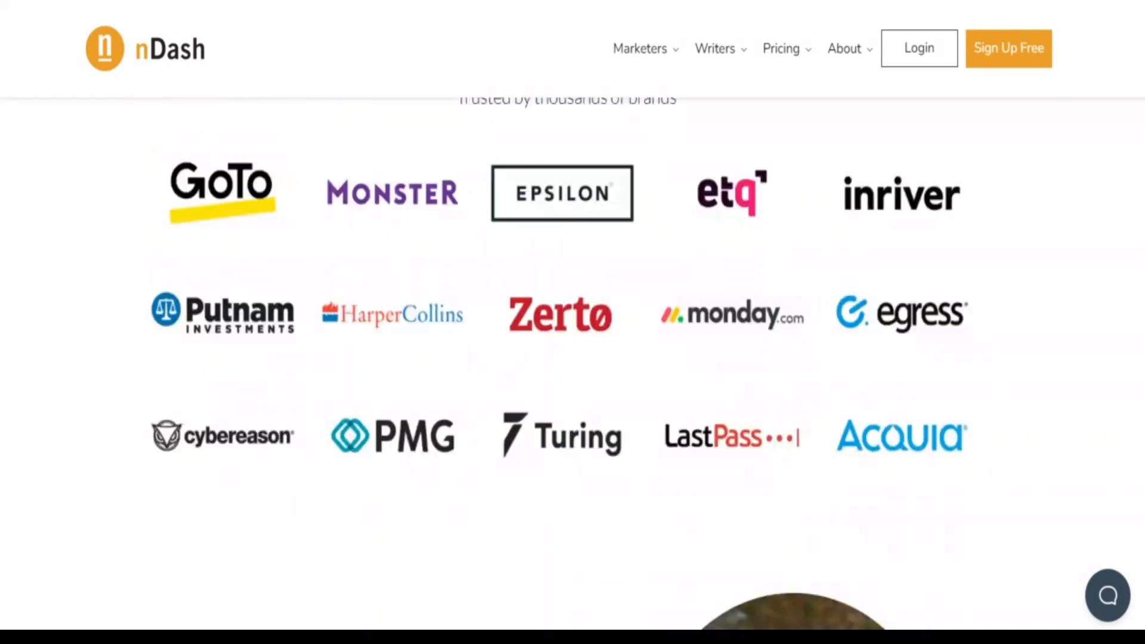
scroll("up", 3)
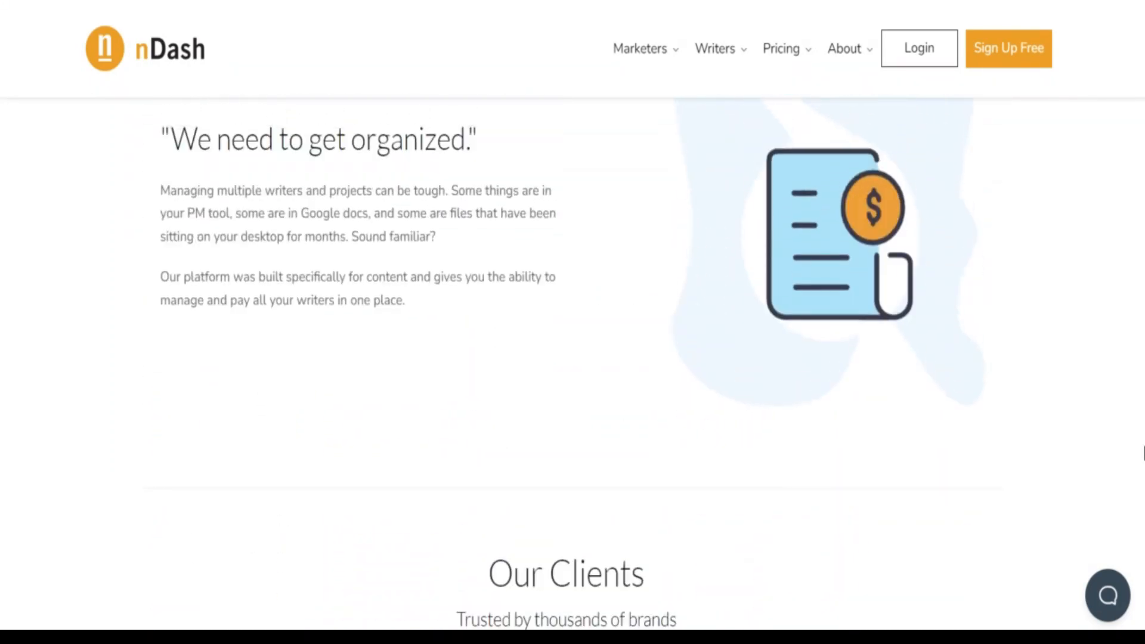